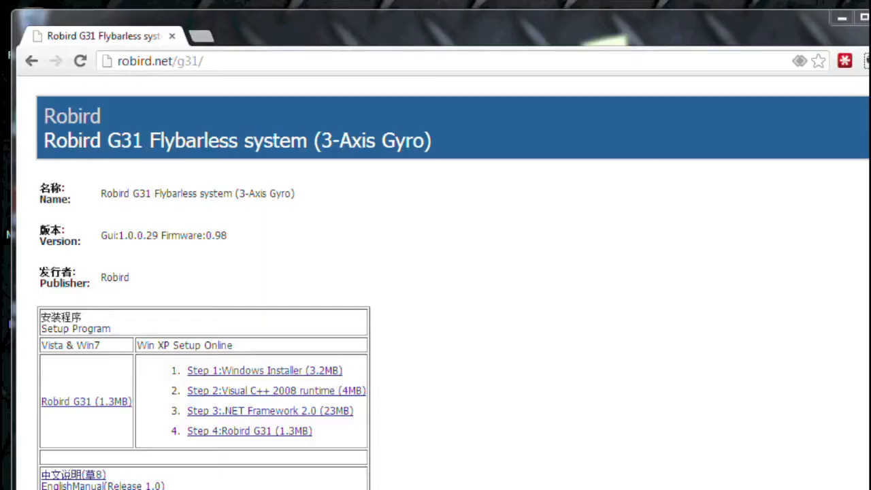
mouse_move(239, 226)
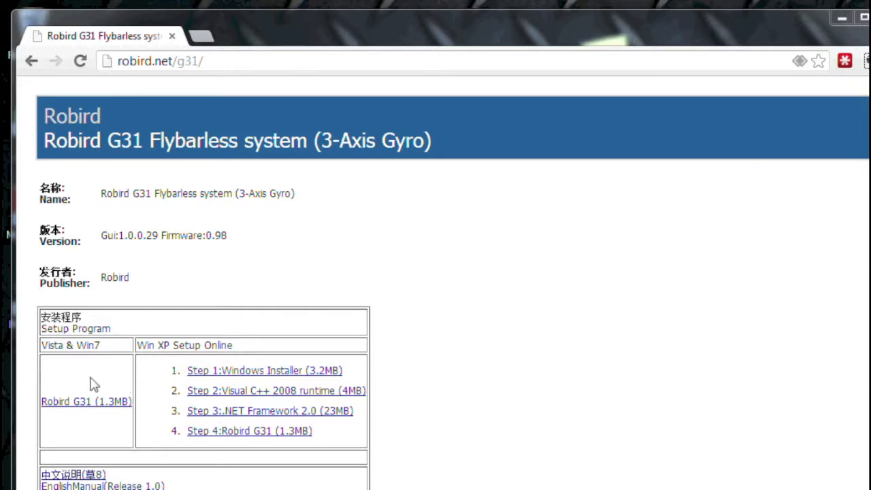
mouse_move(92, 444)
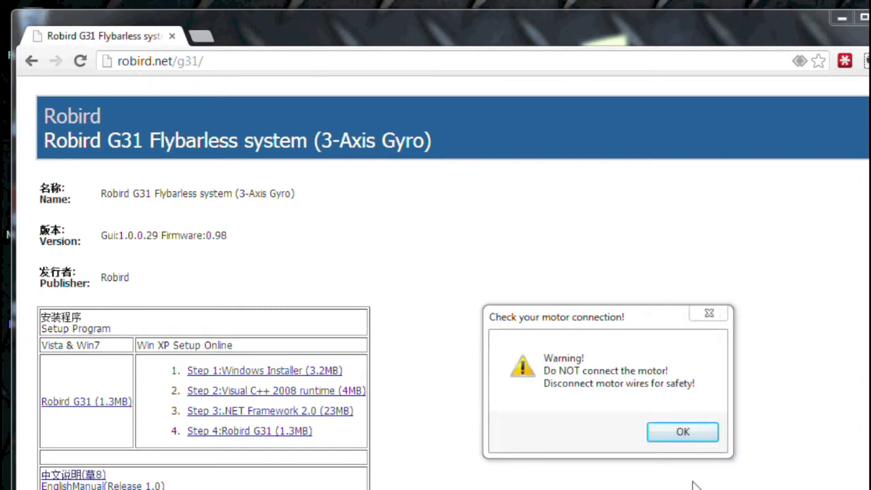
mouse_move(609, 325)
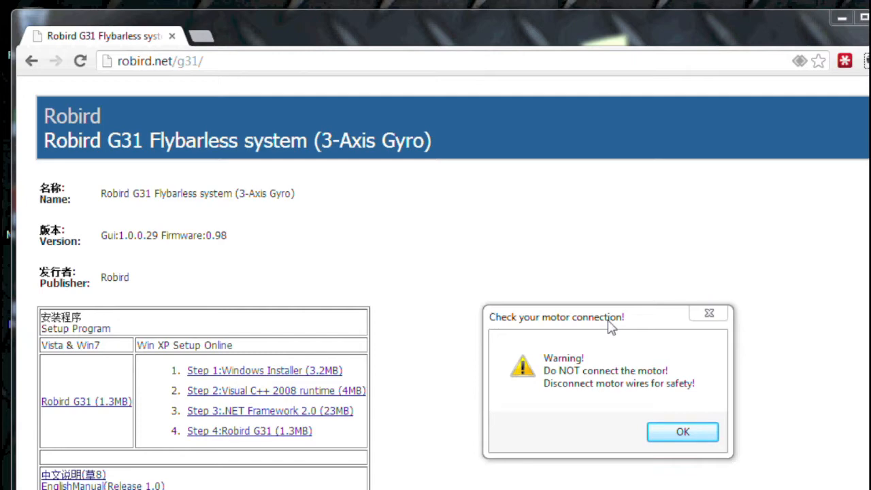
Dismiss the motor safety warning and preview the receiver, servo, direction, pitch and limit guide pages in demo mode.
left_click(683, 431)
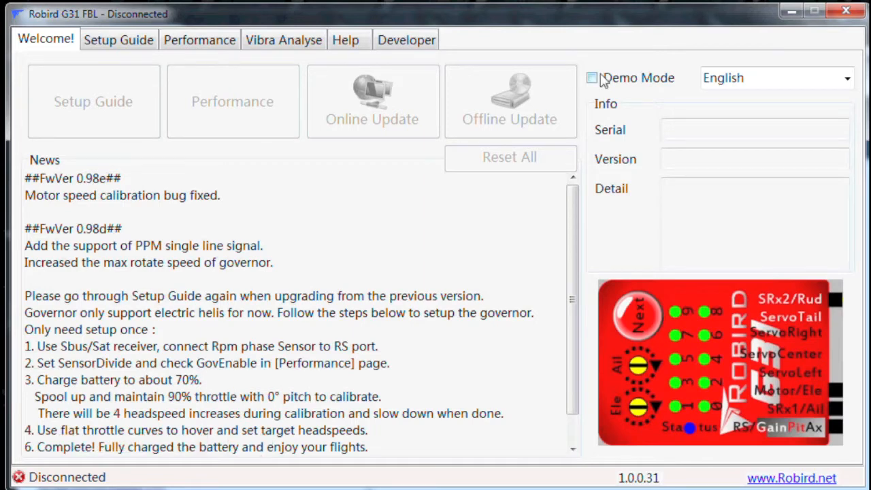
left_click(590, 78)
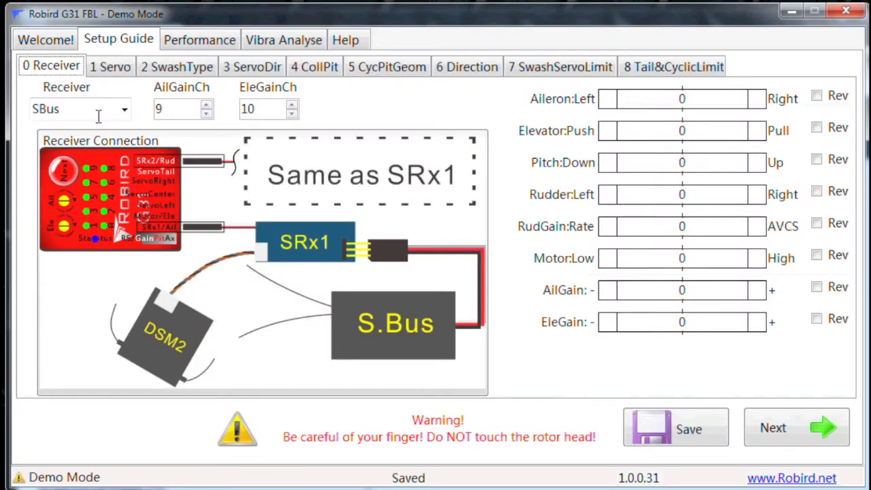
left_click(109, 65)
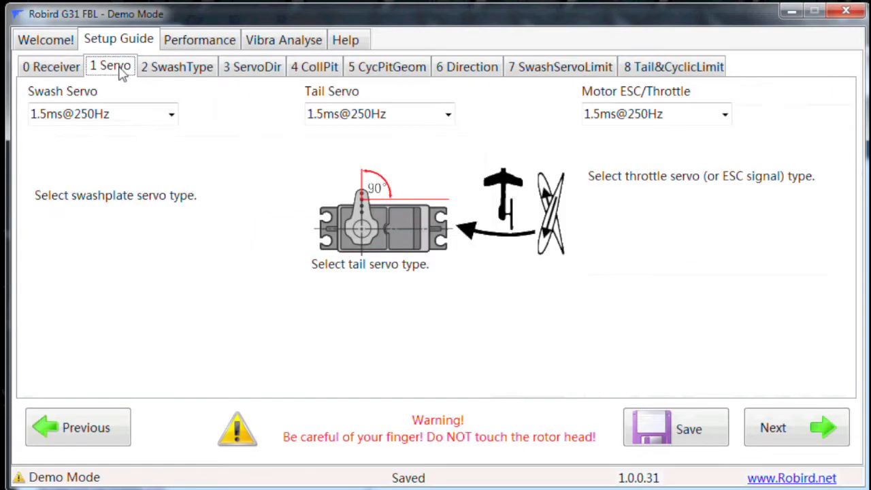
left_click(252, 67)
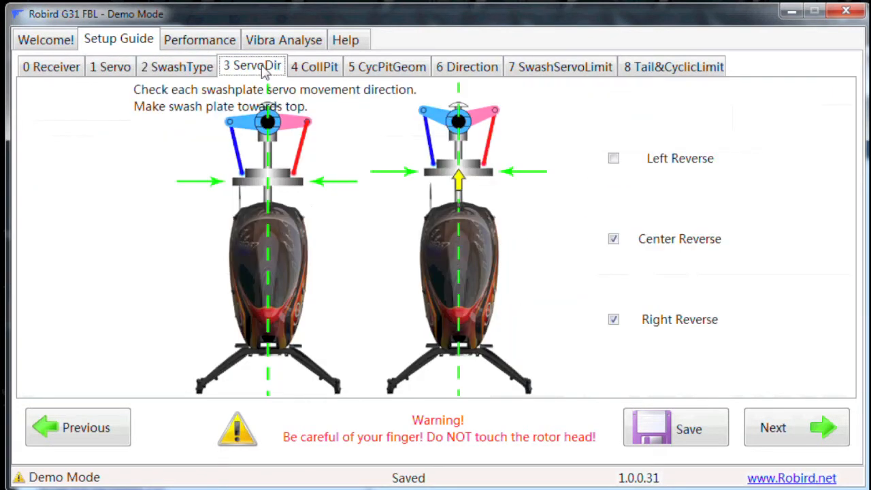
left_click(314, 66)
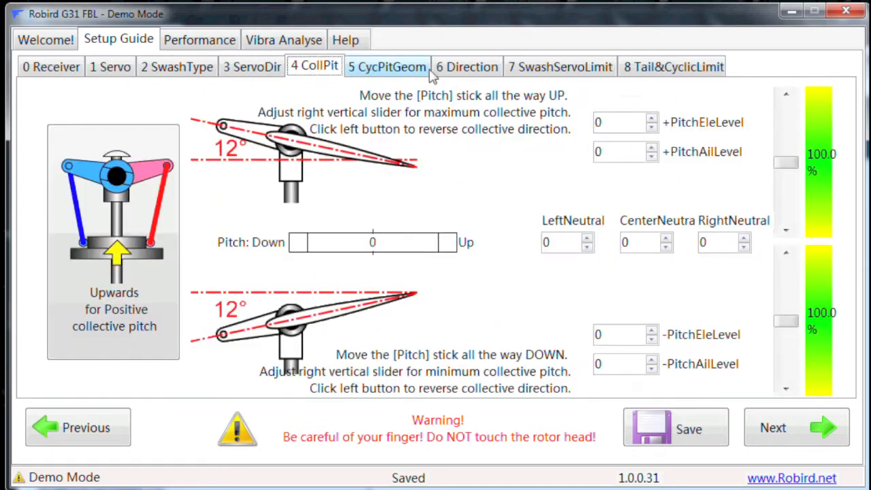
left_click(559, 65)
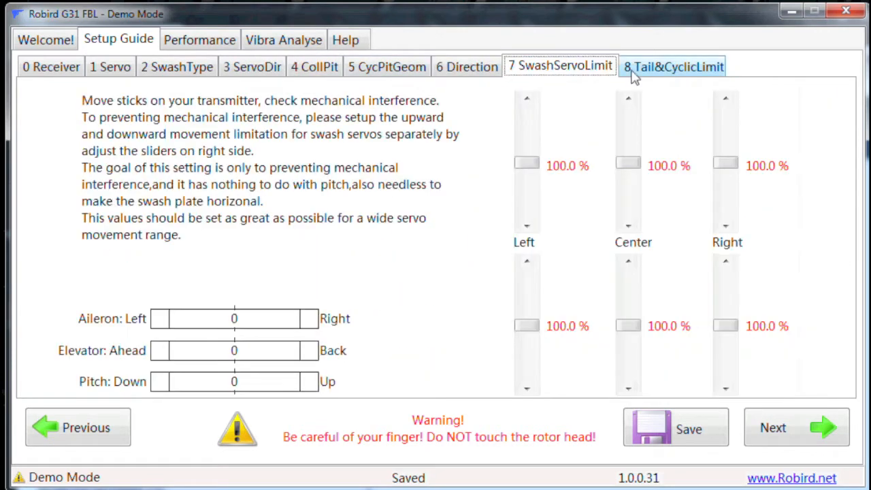
left_click(50, 66)
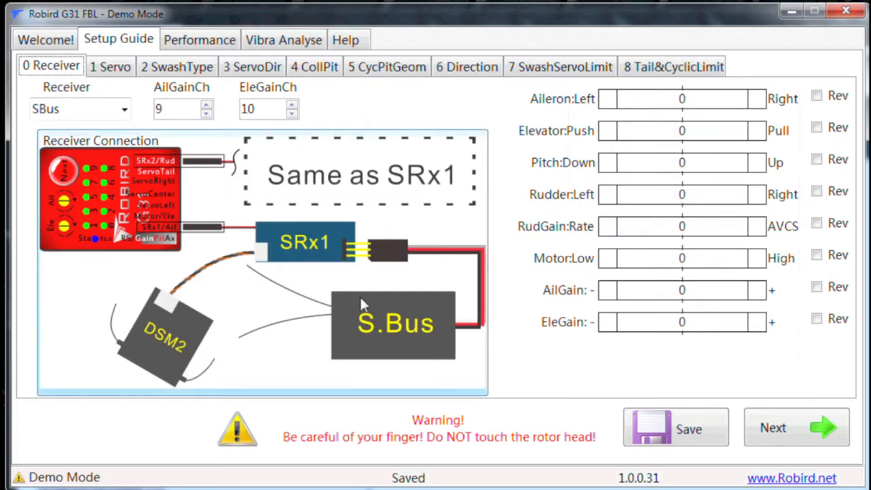
Return to the Welcome start screen and switch Demo Mode off again.
left_click(45, 40)
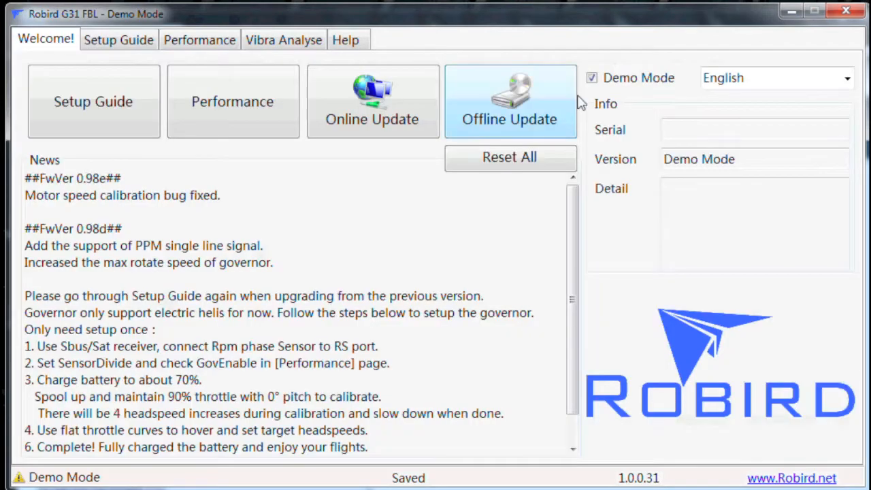
left_click(590, 76)
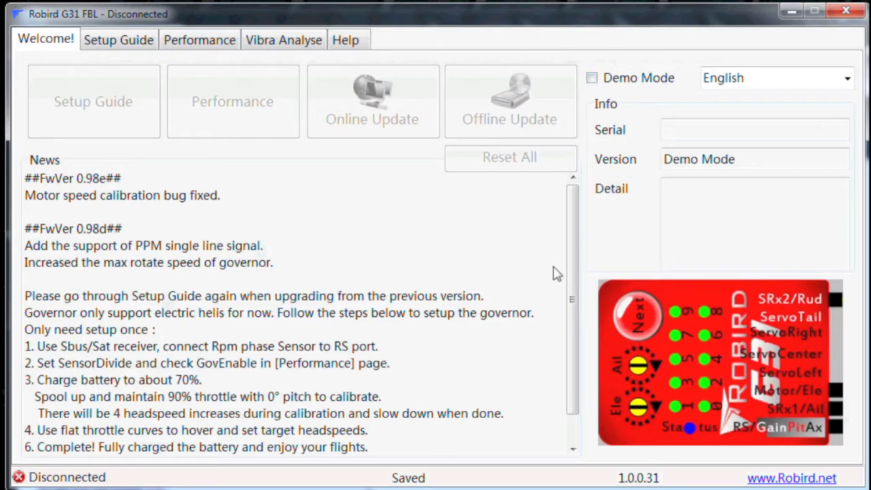
mouse_move(495, 419)
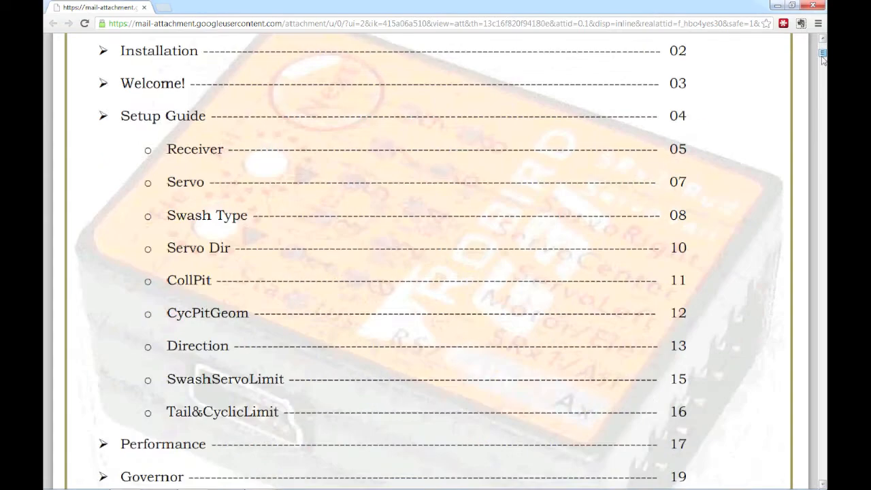
Scroll the manual preview down to the 'Make sure transmitter is already bonded' checklist.
scroll("down", 3)
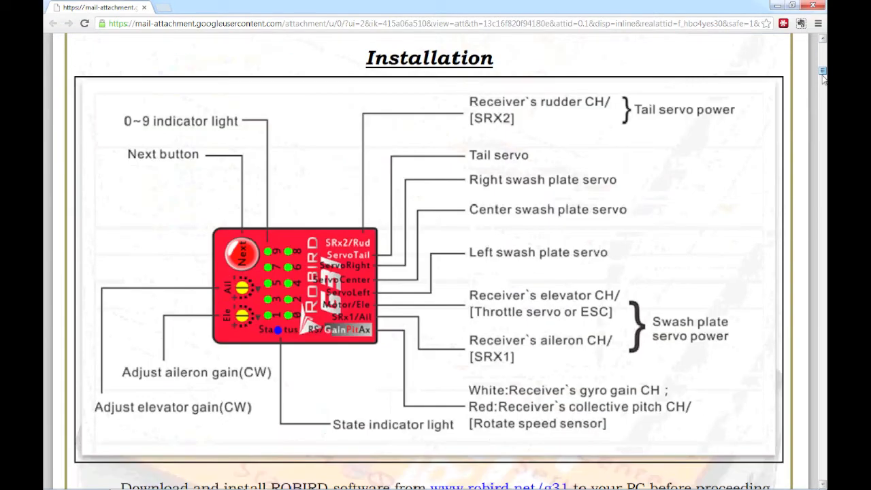
scroll("down", 3)
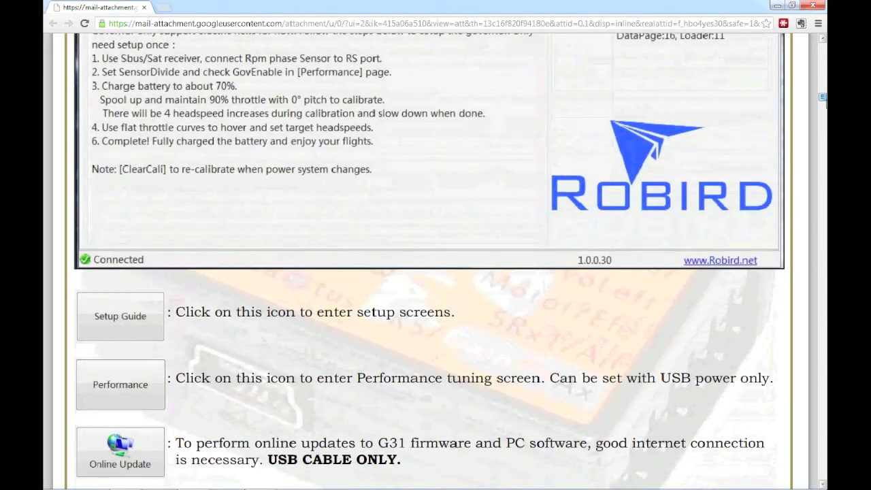
left_click(119, 316)
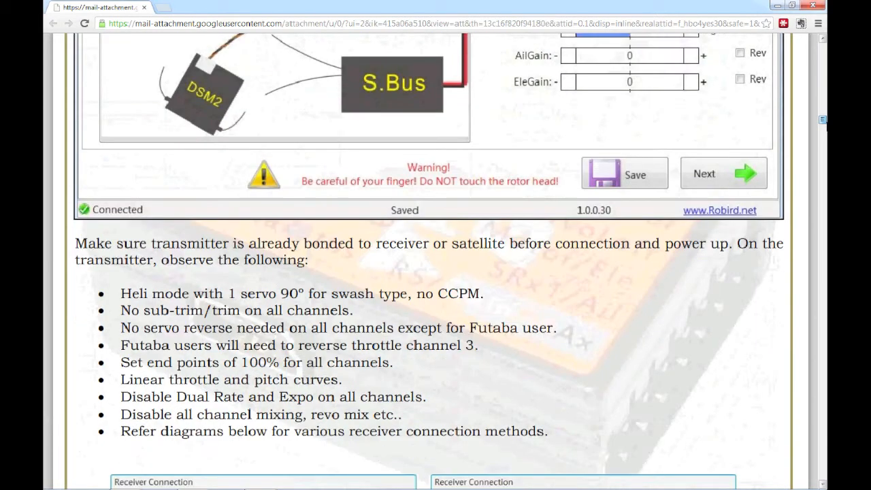
scroll("down", 3)
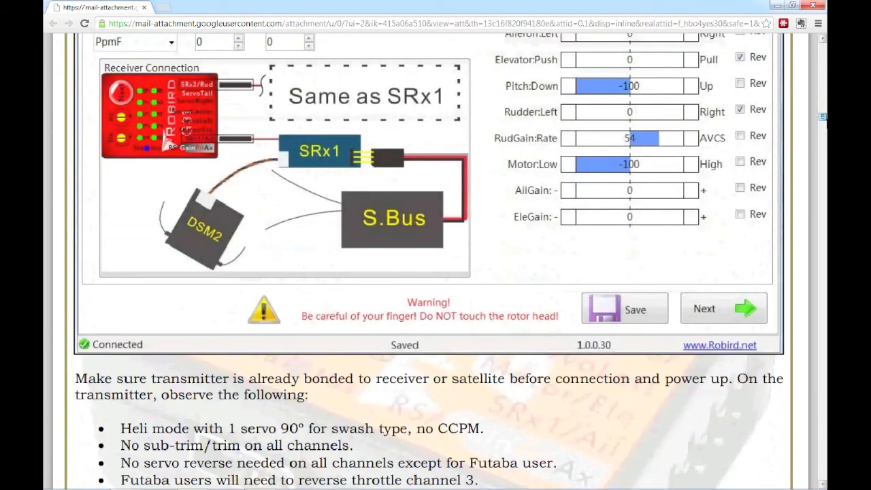
scroll("down", 3)
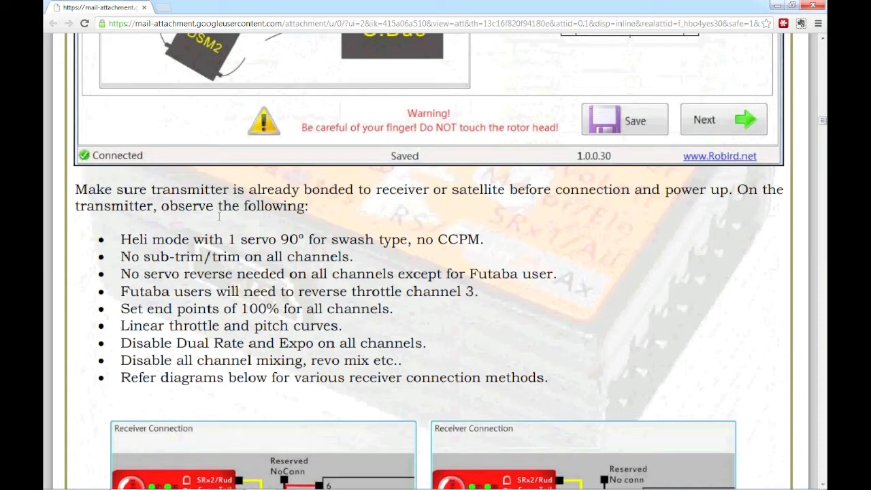
mouse_move(209, 228)
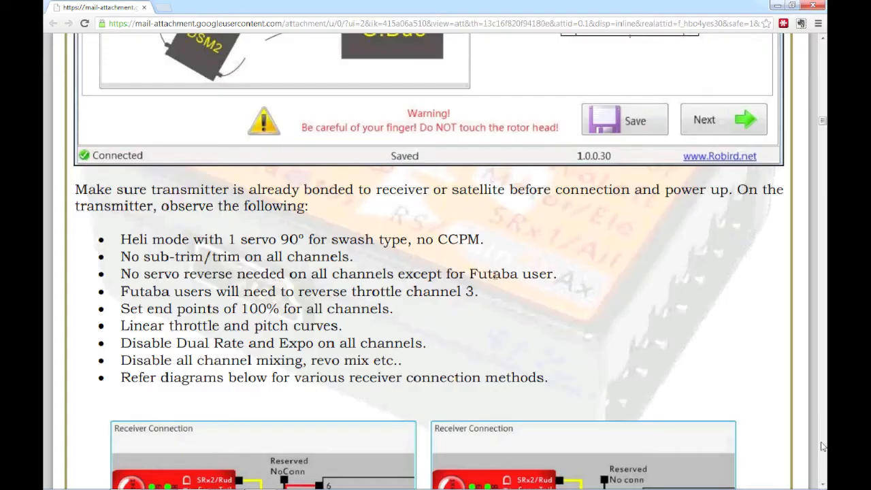
mouse_move(493, 258)
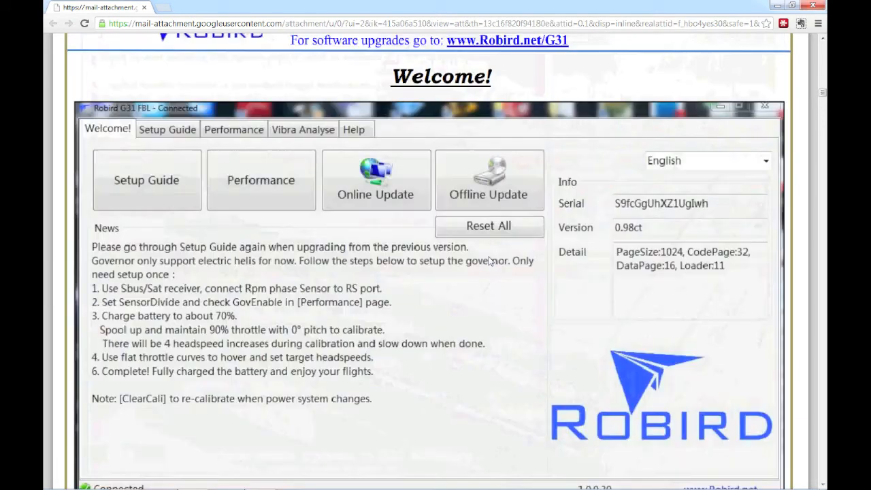
Scroll the manual to the 'BEFORE powering up the system' receiver-selection steps.
scroll("down", 3)
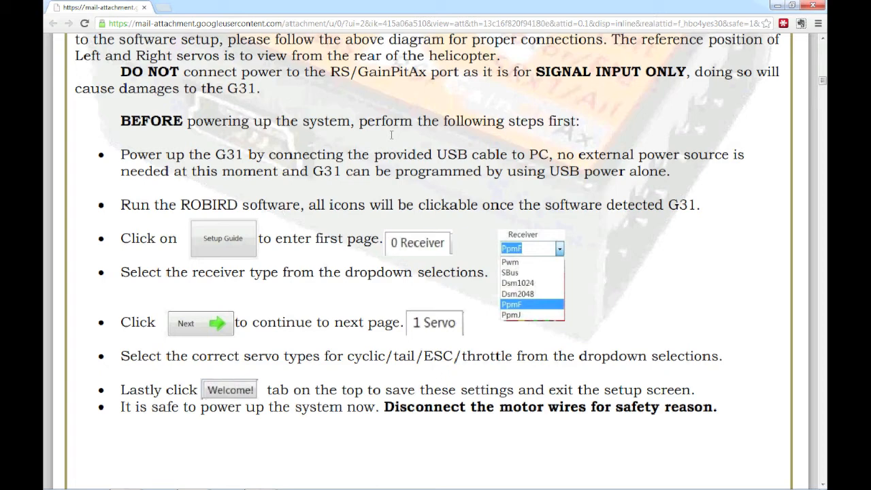
mouse_move(737, 5)
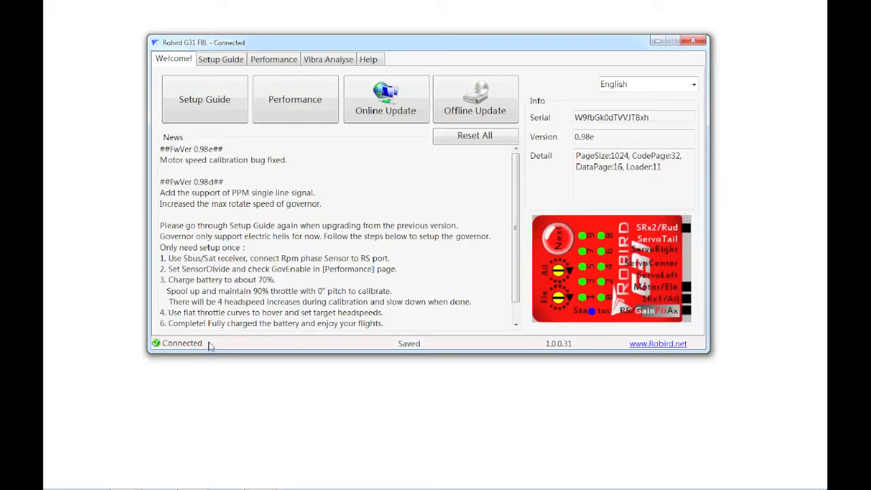
mouse_move(125, 375)
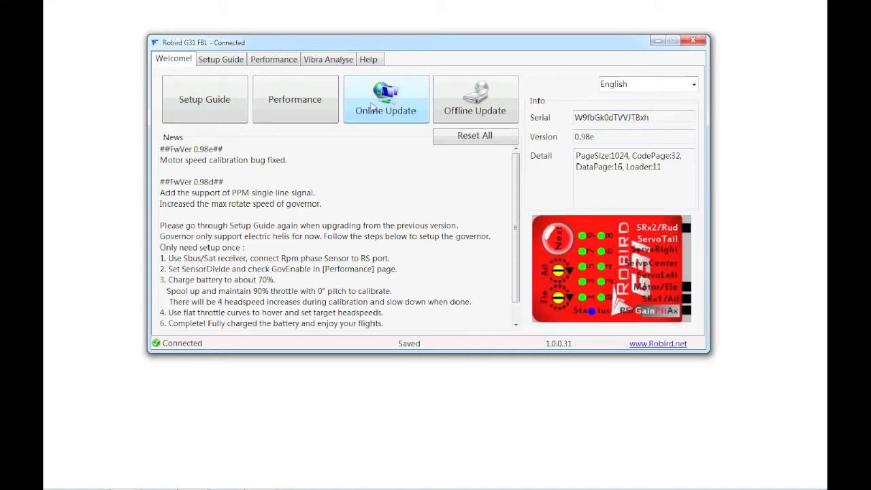
Run Online Update for firmware 0.98e and acknowledge the 'Already newest' message.
left_click(385, 98)
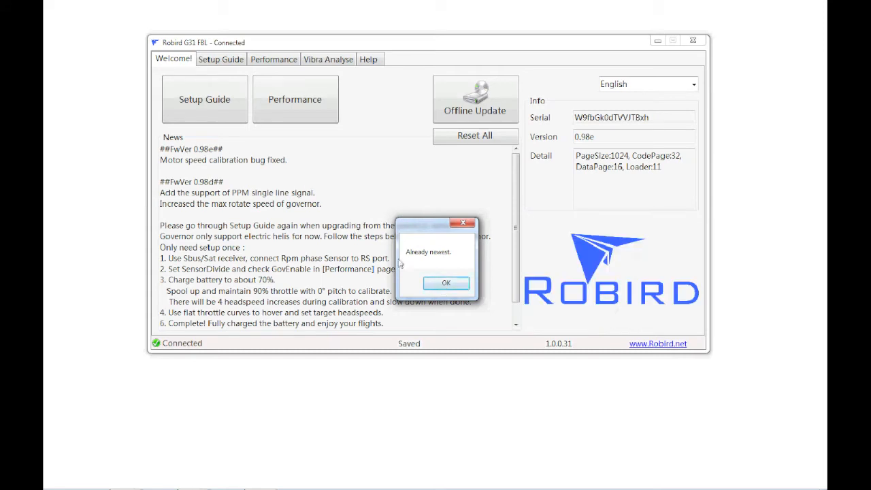
left_click(446, 283)
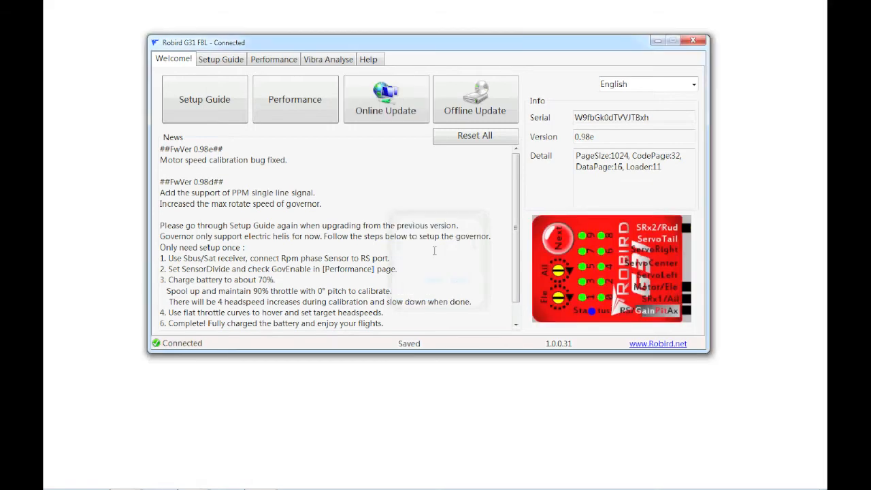
On the Setup Guide's 0 Receiver page, choose Dsm2048 as the receiver type.
left_click(221, 59)
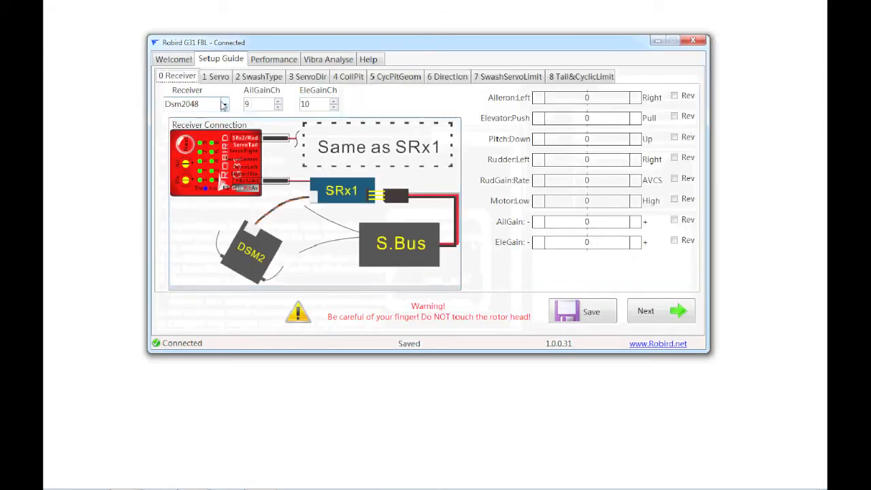
left_click(224, 103)
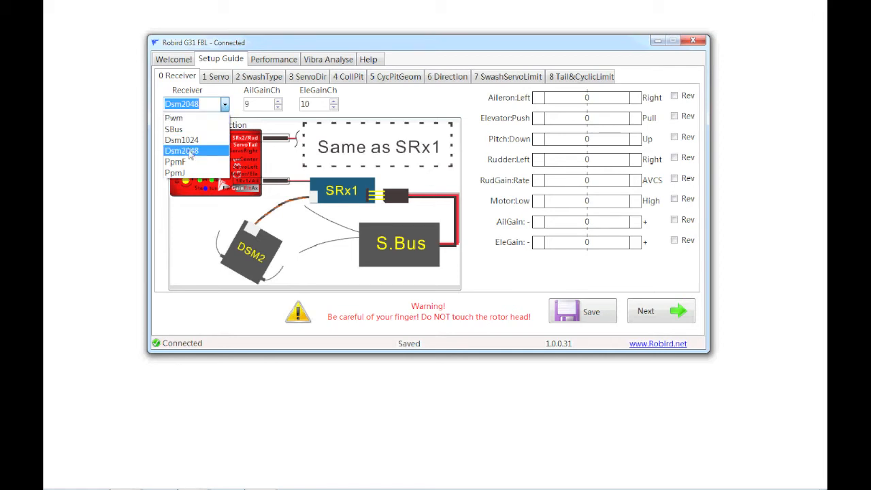
left_click(182, 149)
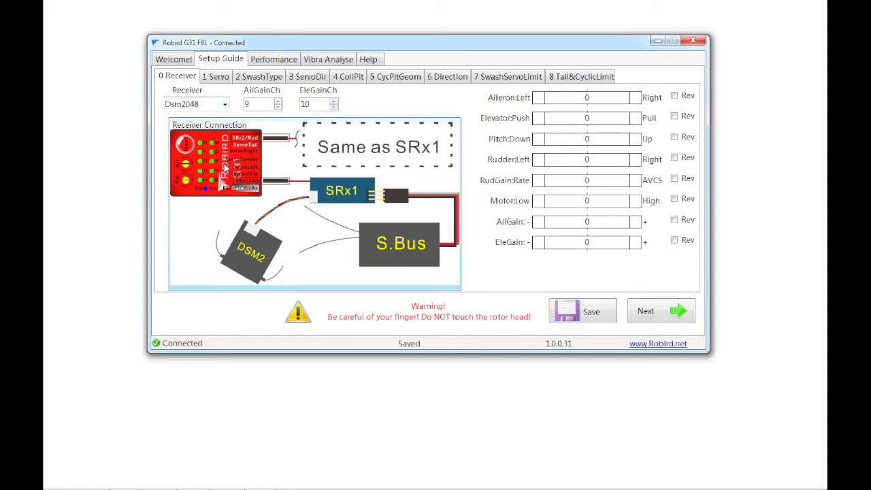
mouse_move(314, 237)
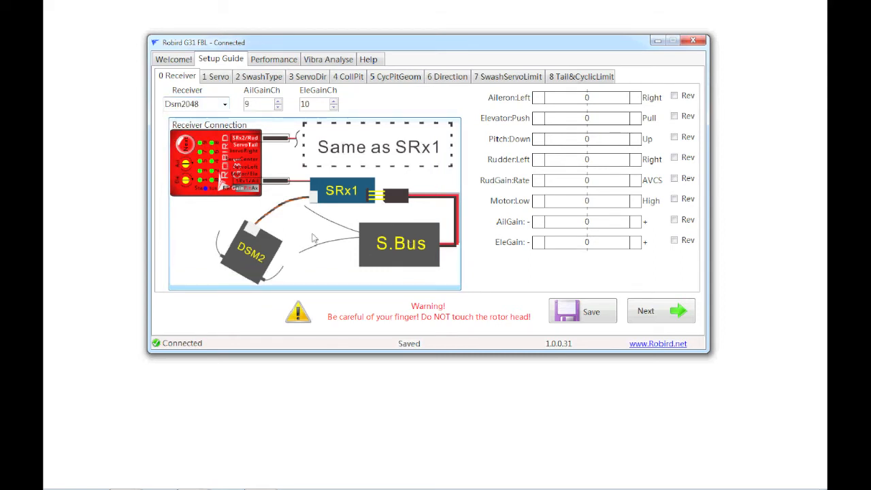
mouse_move(265, 147)
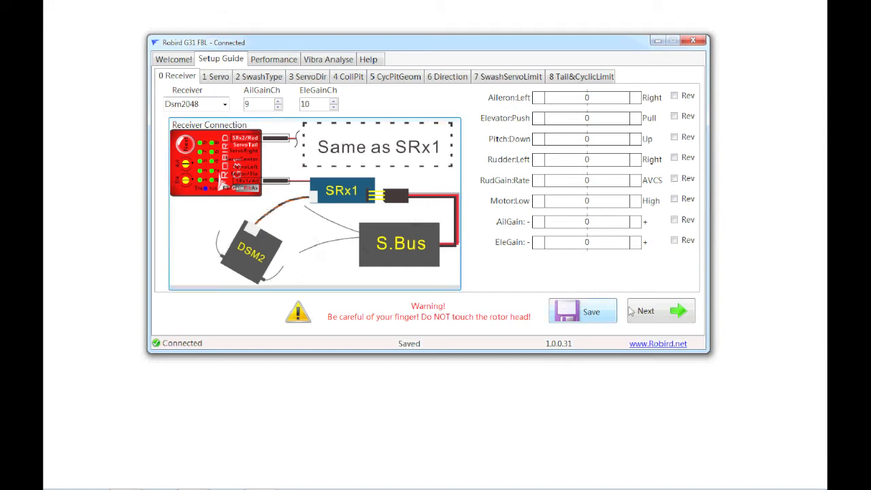
Confirm swash and tail servos at 1.5ms@333Hz with Analog throttle on the 1 Servo page, and save.
left_click(214, 76)
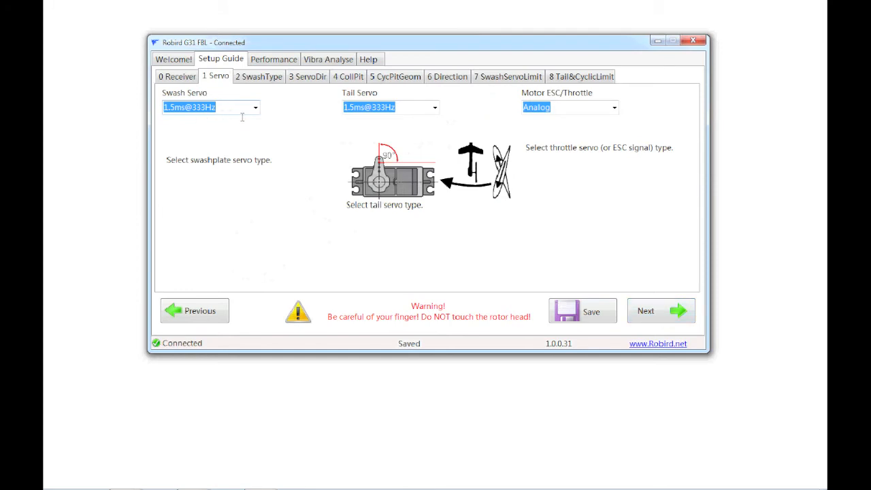
mouse_move(232, 141)
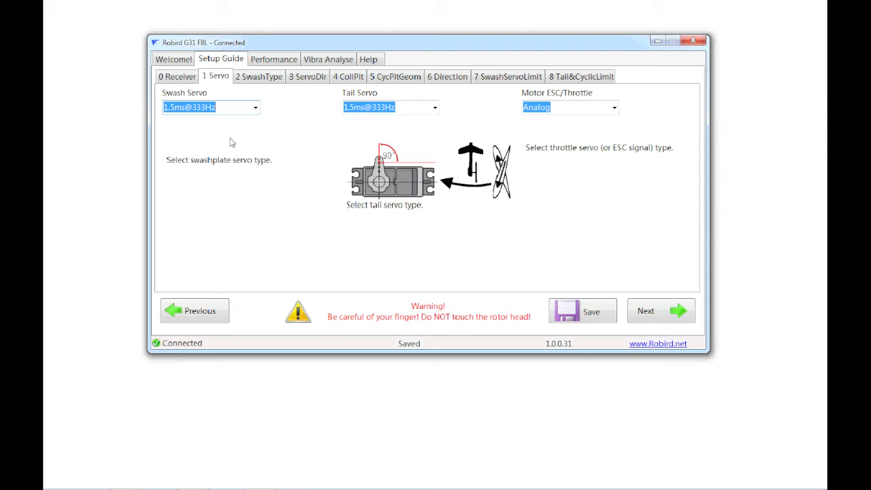
mouse_move(359, 155)
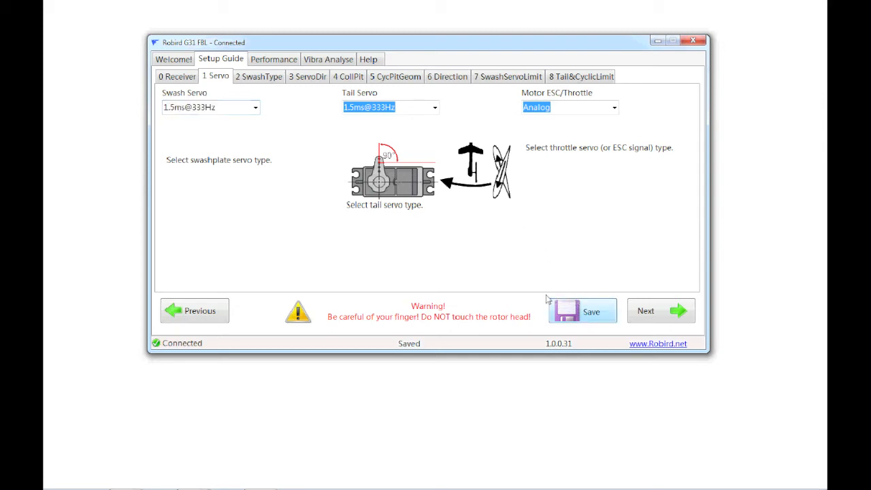
left_click(173, 60)
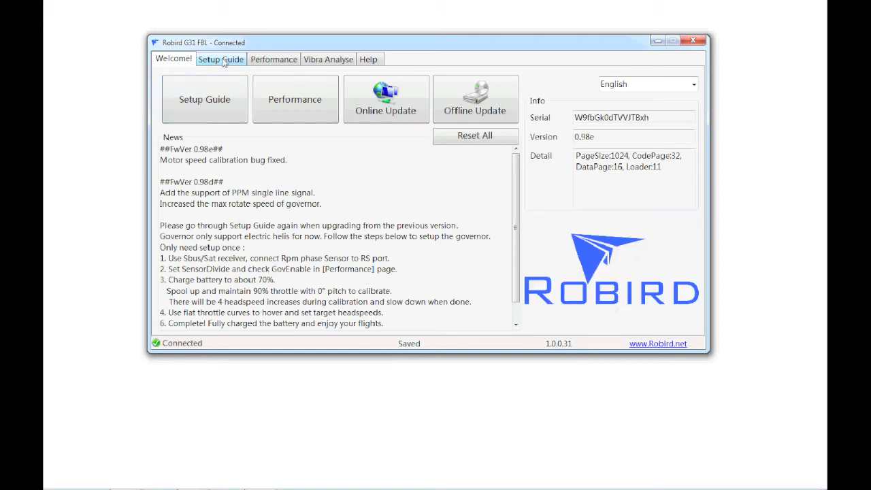
left_click(221, 58)
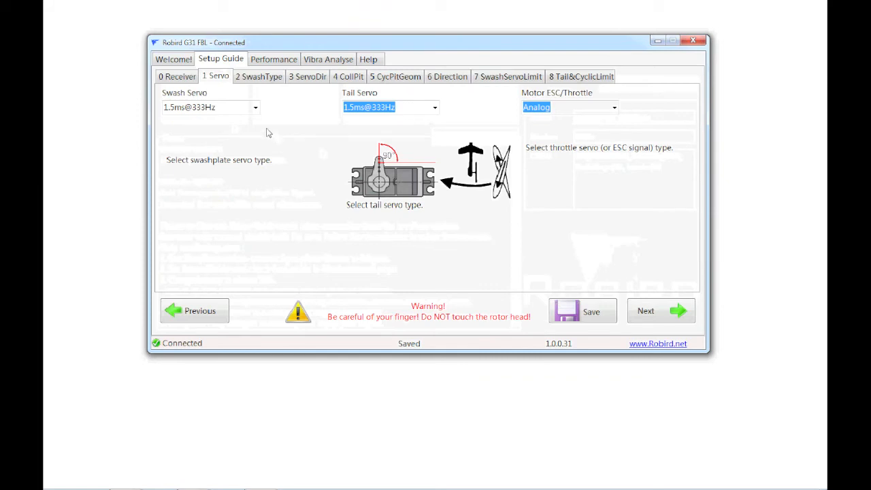
left_click(177, 76)
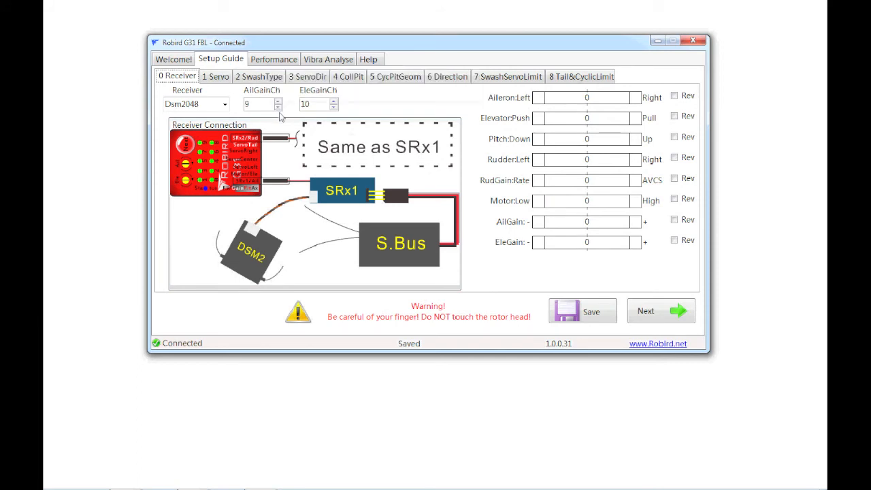
Lower AilGainCh to 0 and step EleGainCh down toward 0 on the receiver page.
left_click(277, 106)
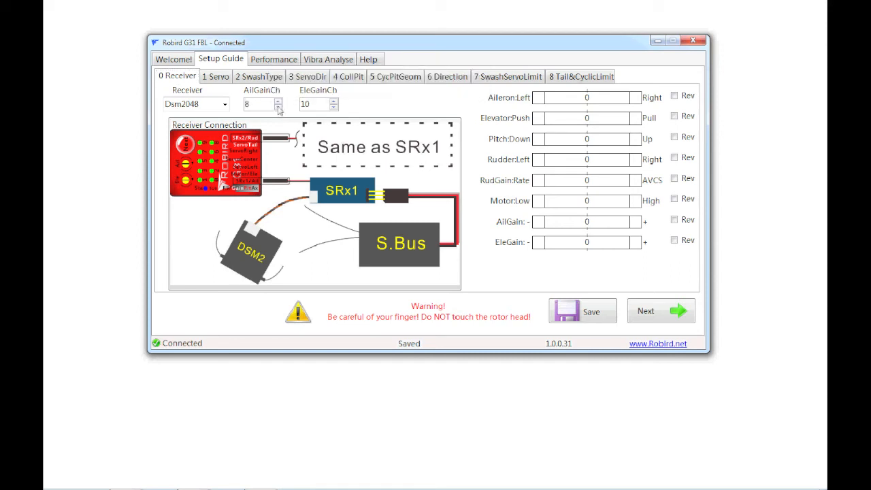
left_click(277, 106)
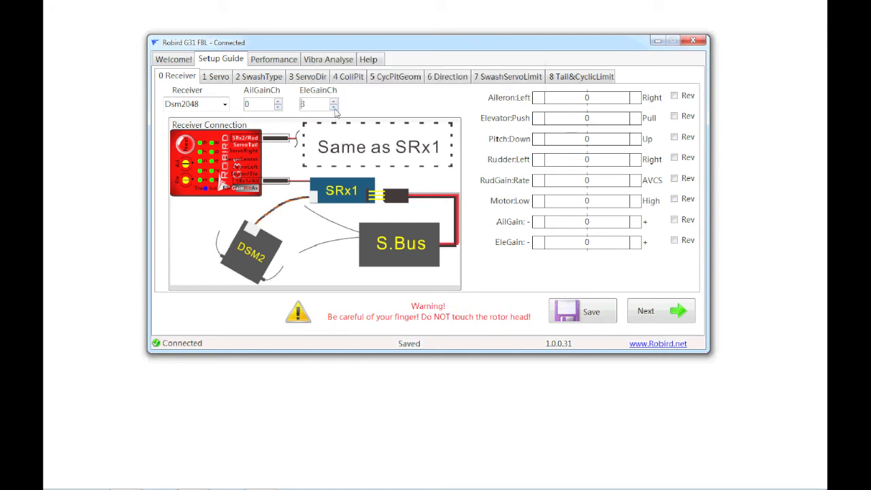
left_click(333, 106)
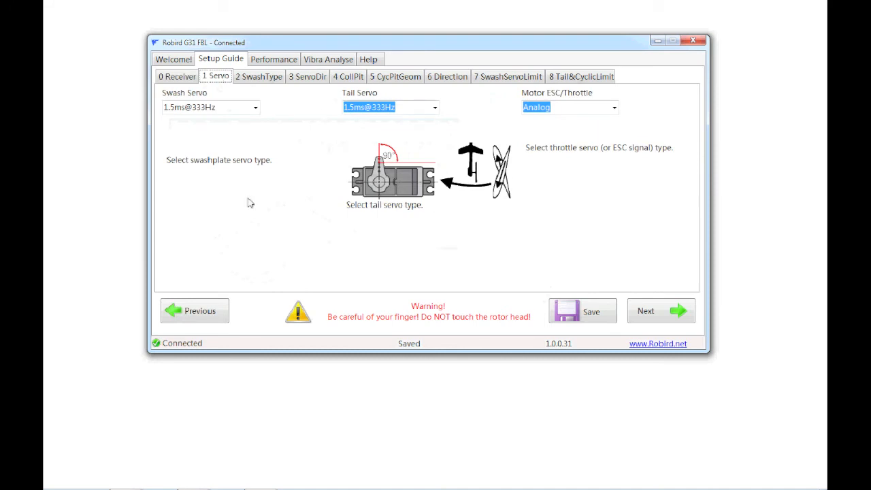
mouse_move(253, 125)
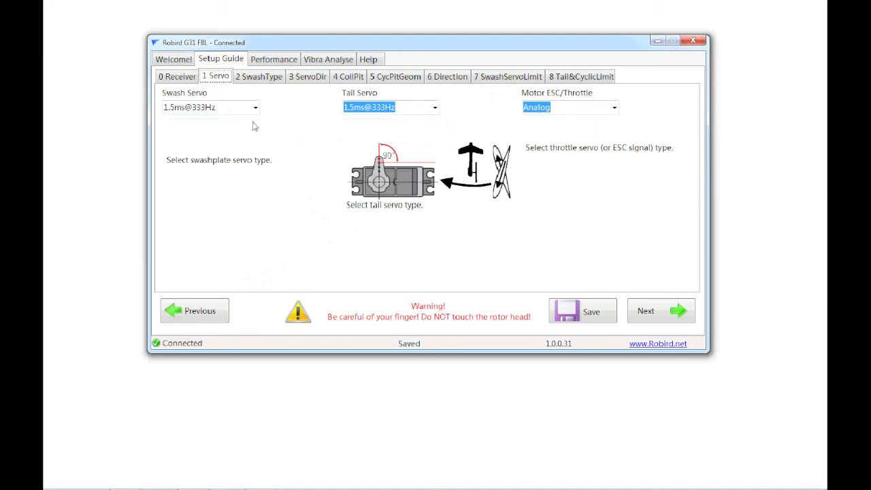
Check Y120 on the 2 SwashType page, then return to 0 Receiver with both gain channels at 0.
left_click(259, 76)
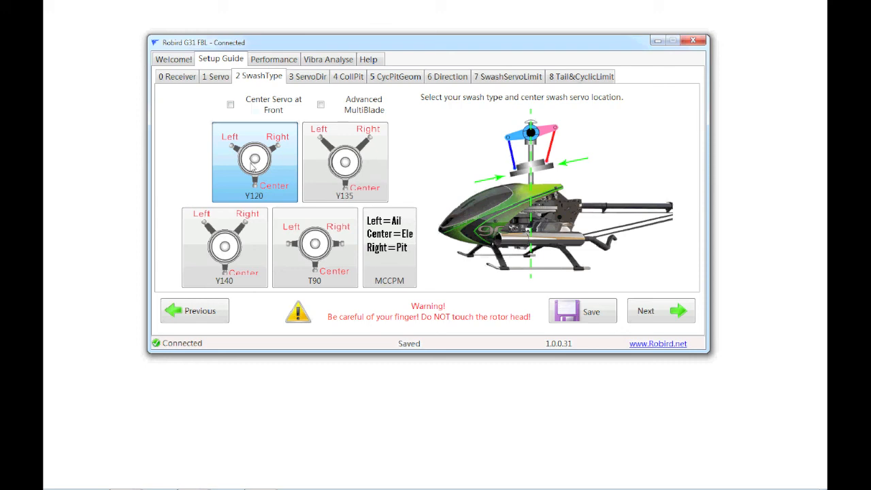
left_click(177, 76)
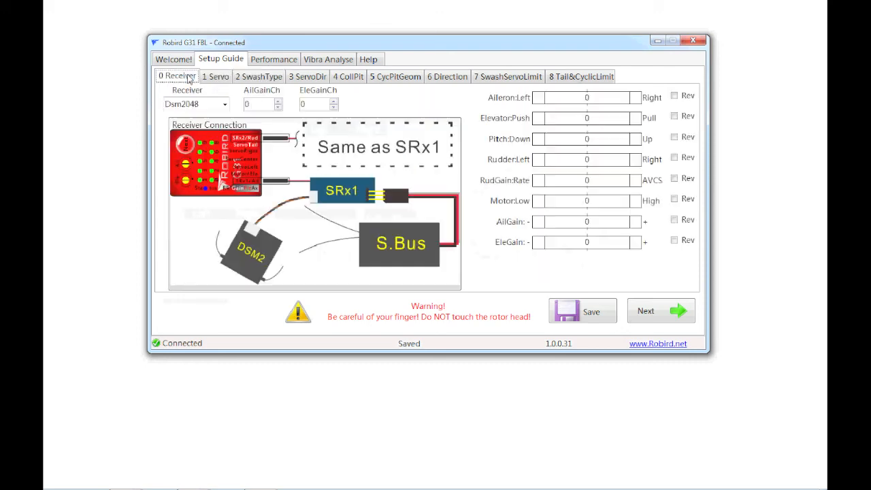